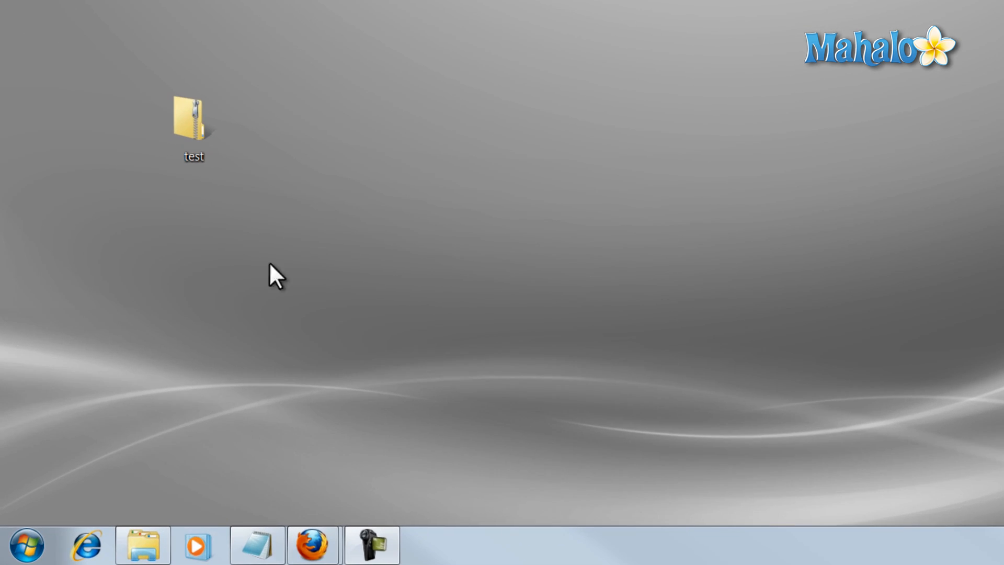
- Reach Default Programs via Start, Control Panel and the Programs category
left_click(25, 545)
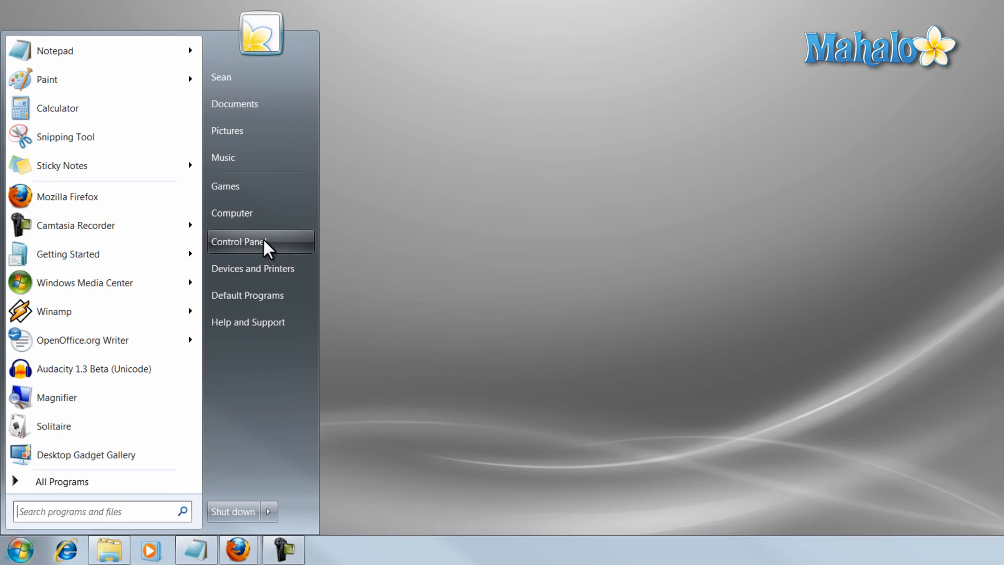
left_click(239, 242)
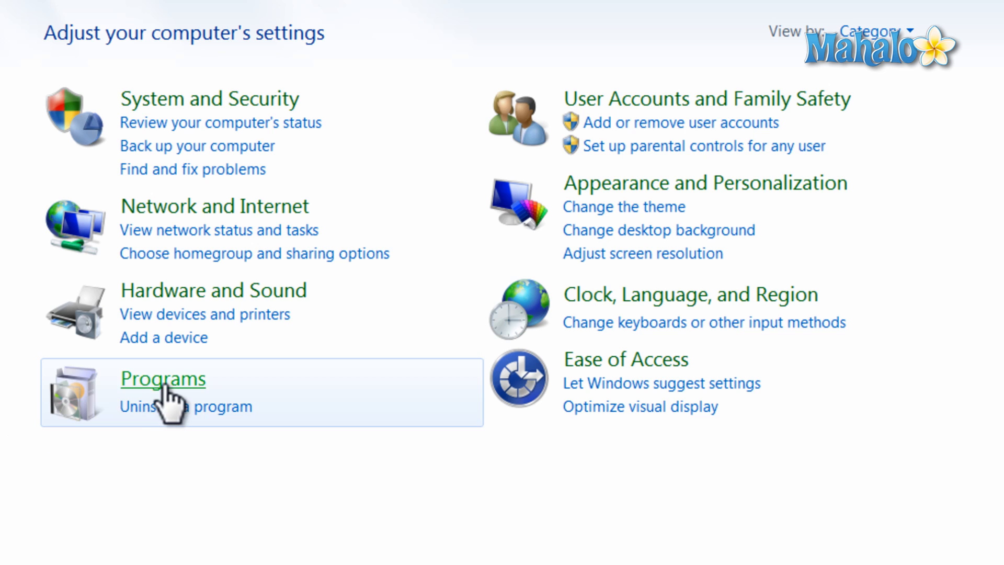
left_click(163, 378)
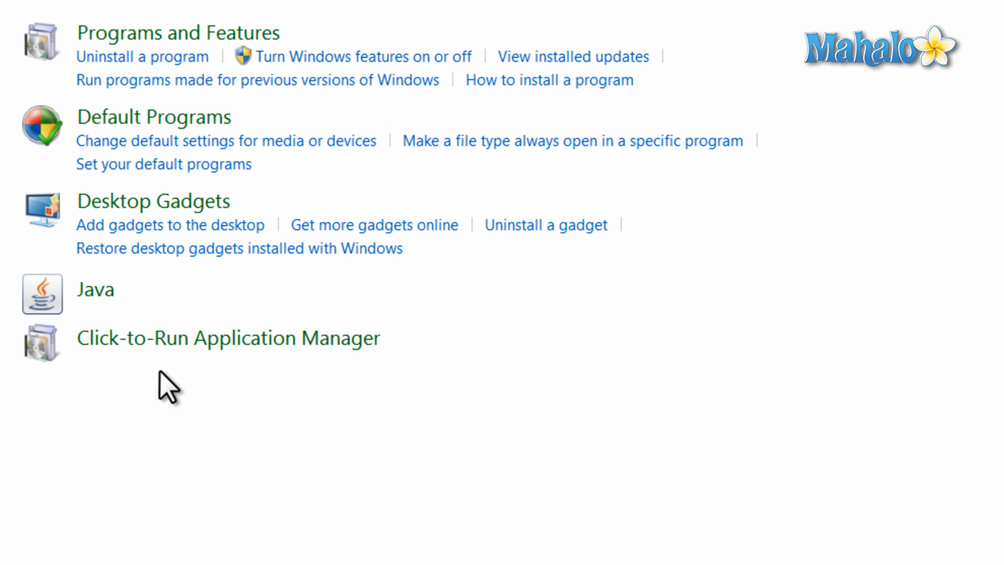
left_click(153, 116)
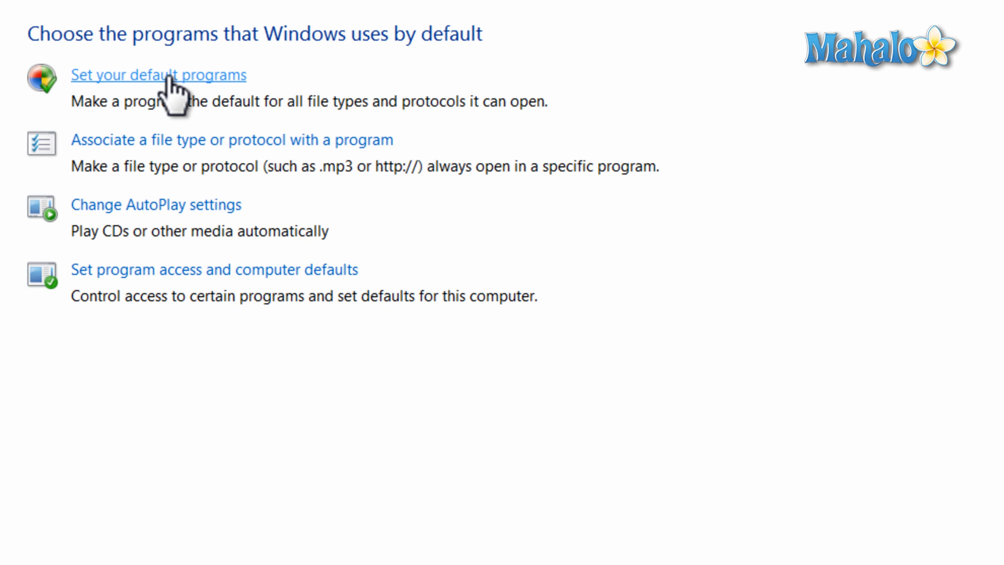
- Select OpenOffice.org 3.3 on the Set Default Programs page and review the file types it opens
left_click(158, 76)
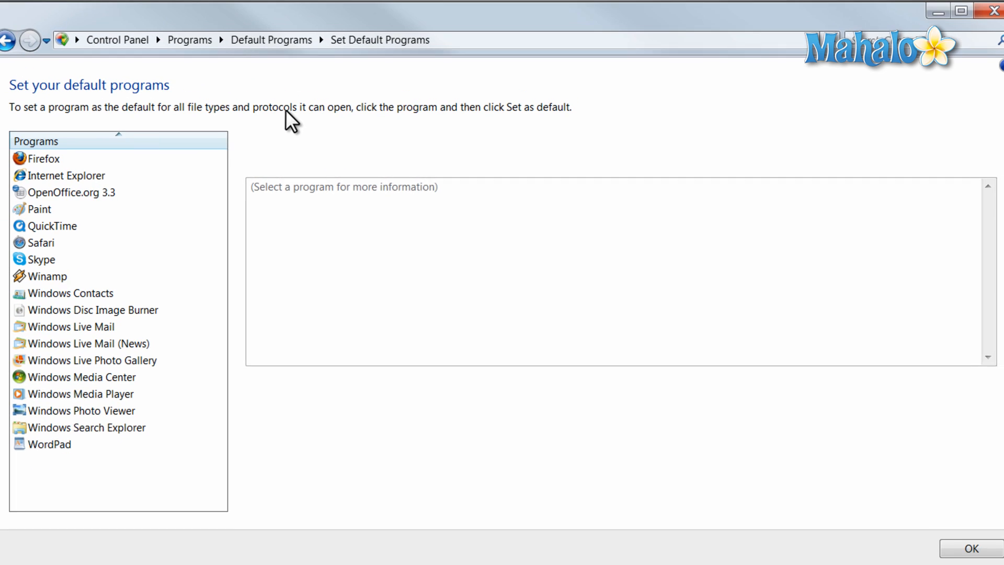
left_click(49, 444)
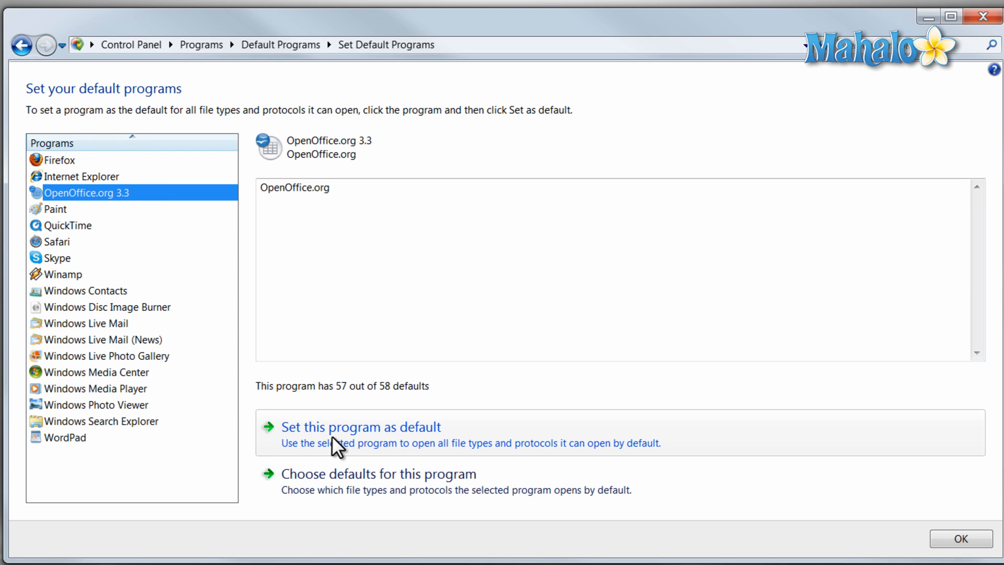
mouse_move(357, 483)
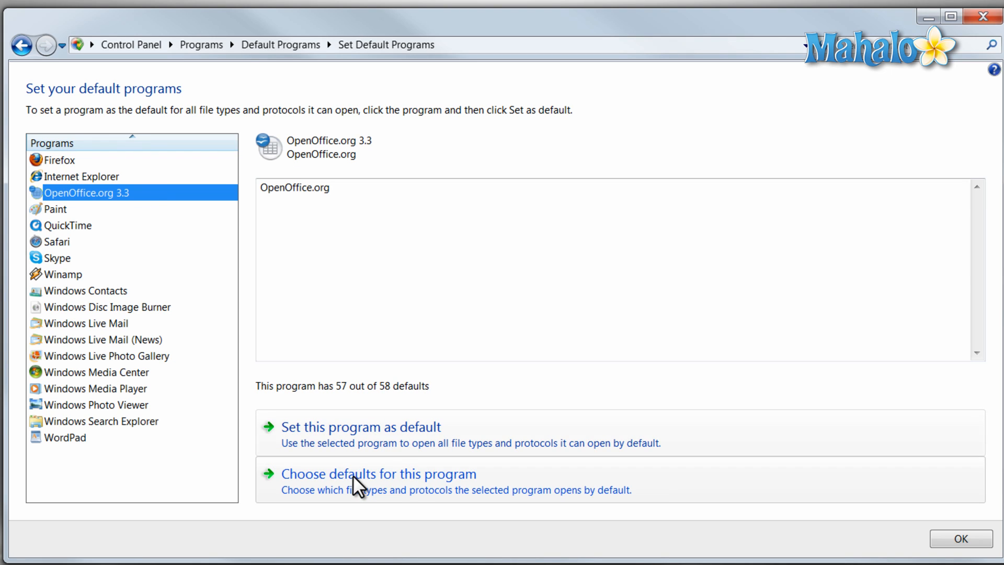
left_click(379, 474)
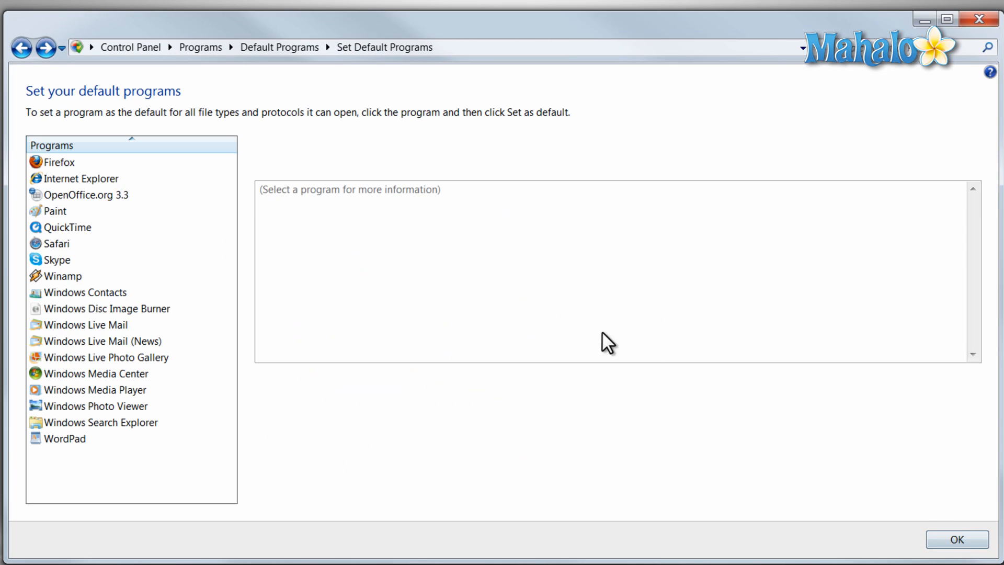
mouse_move(113, 172)
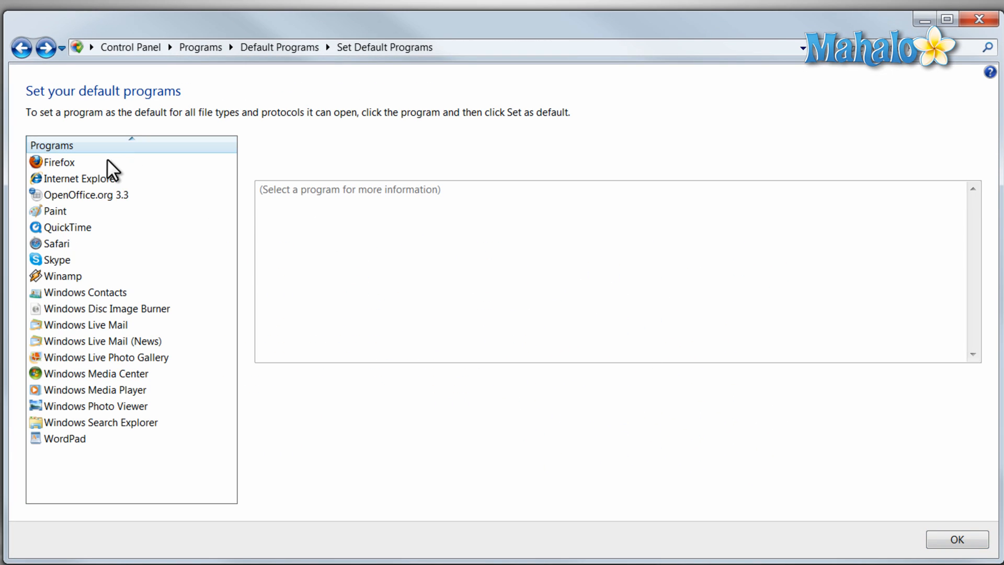
- Save Firefox's associations for .shtml, .xht, .xhtml, FTP, HTTP and HTTPS
left_click(60, 162)
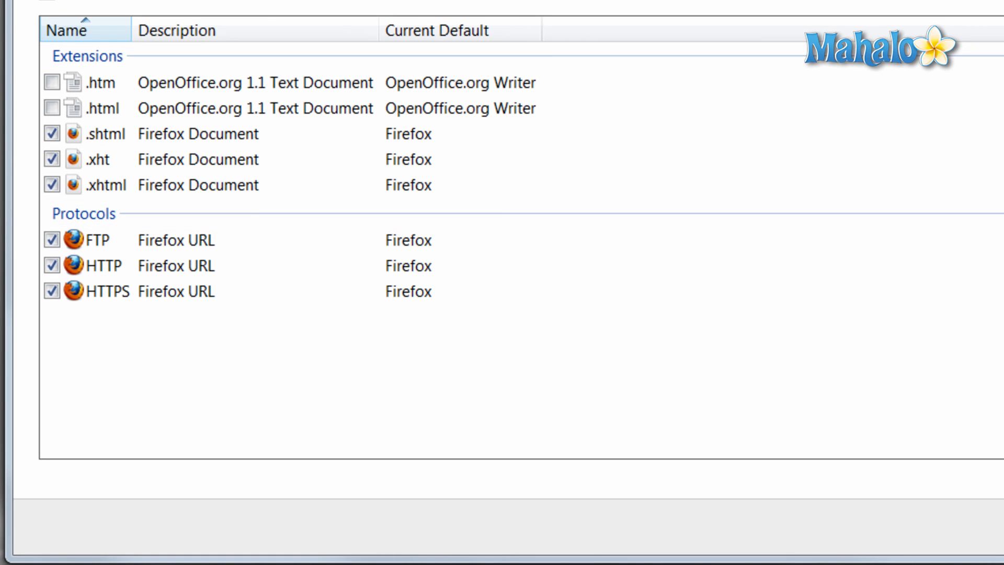
left_click(106, 53)
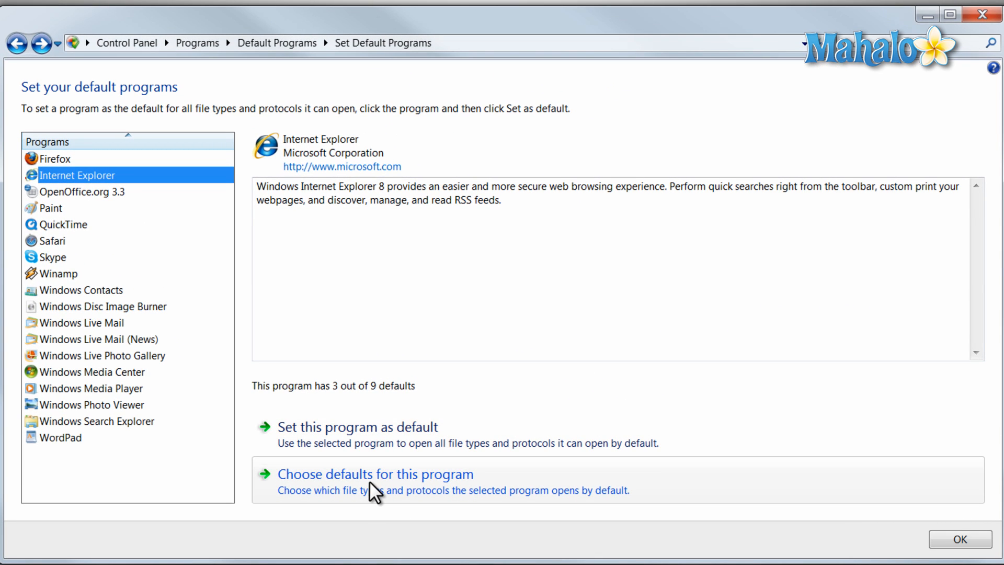
- Keep Internet Explorer associated with .mht, .mhtml and .url files and save
left_click(376, 473)
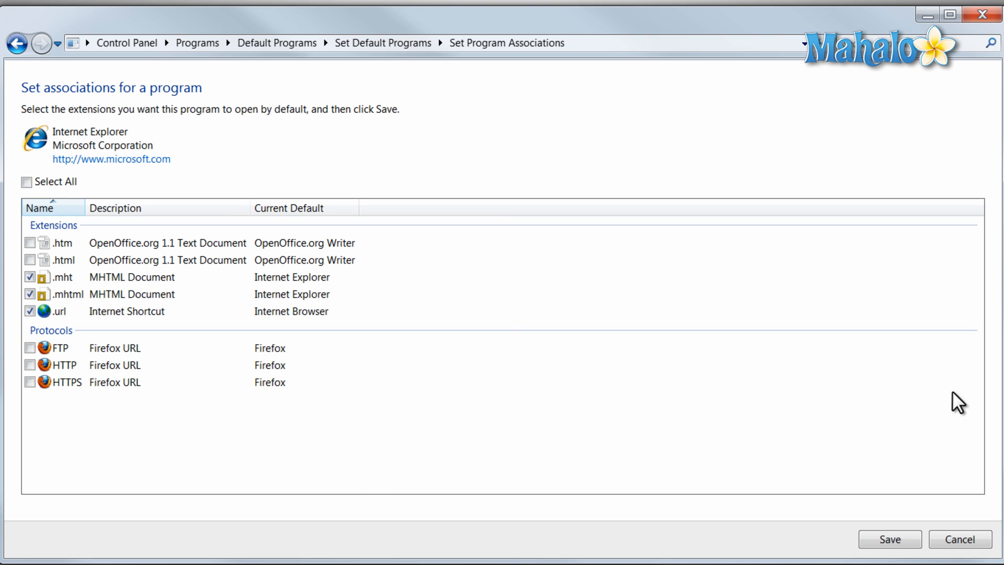
left_click(959, 539)
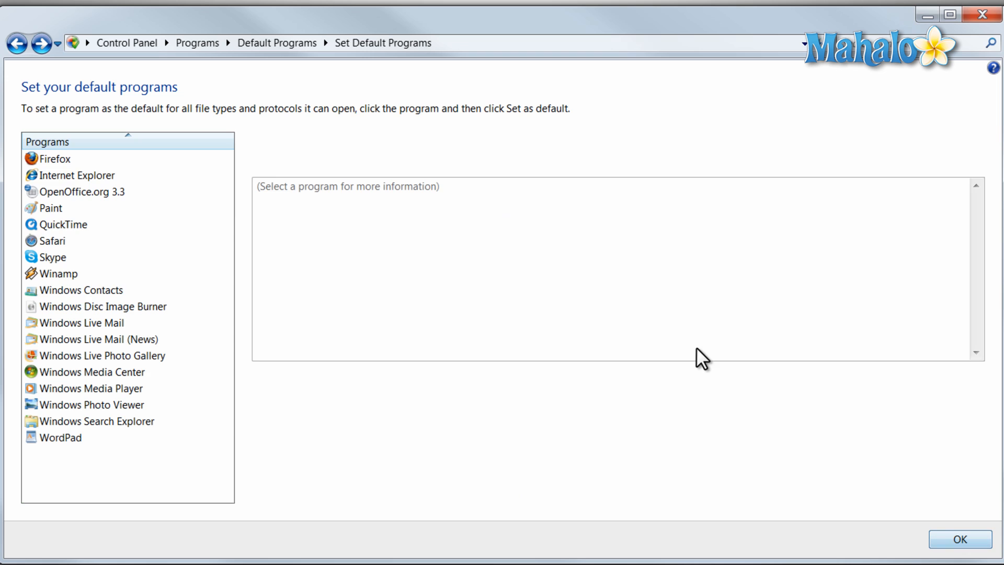
mouse_move(676, 326)
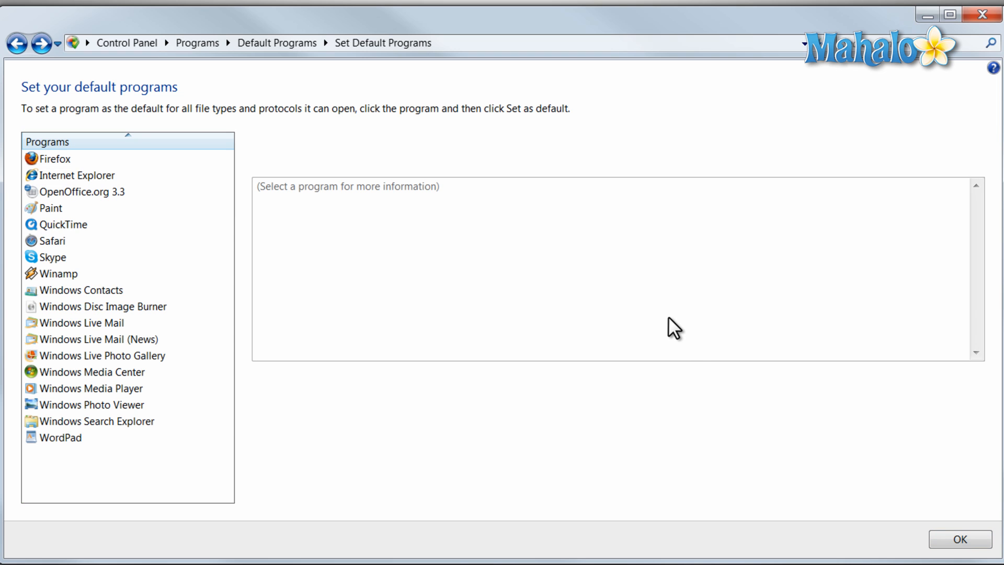